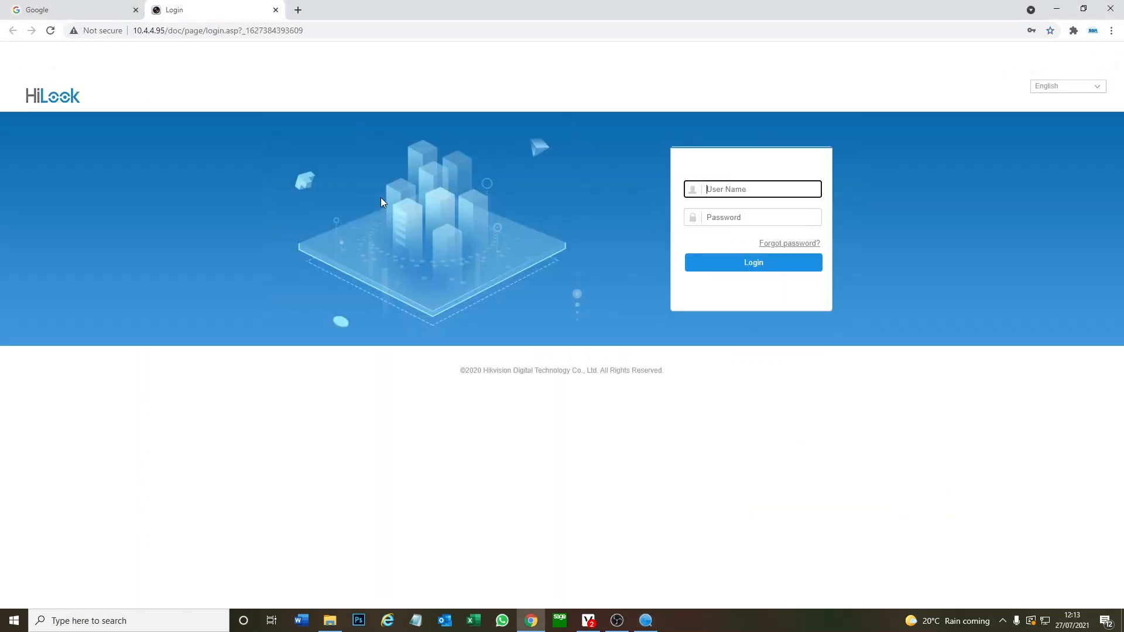
pyautogui.moveTo(790, 211)
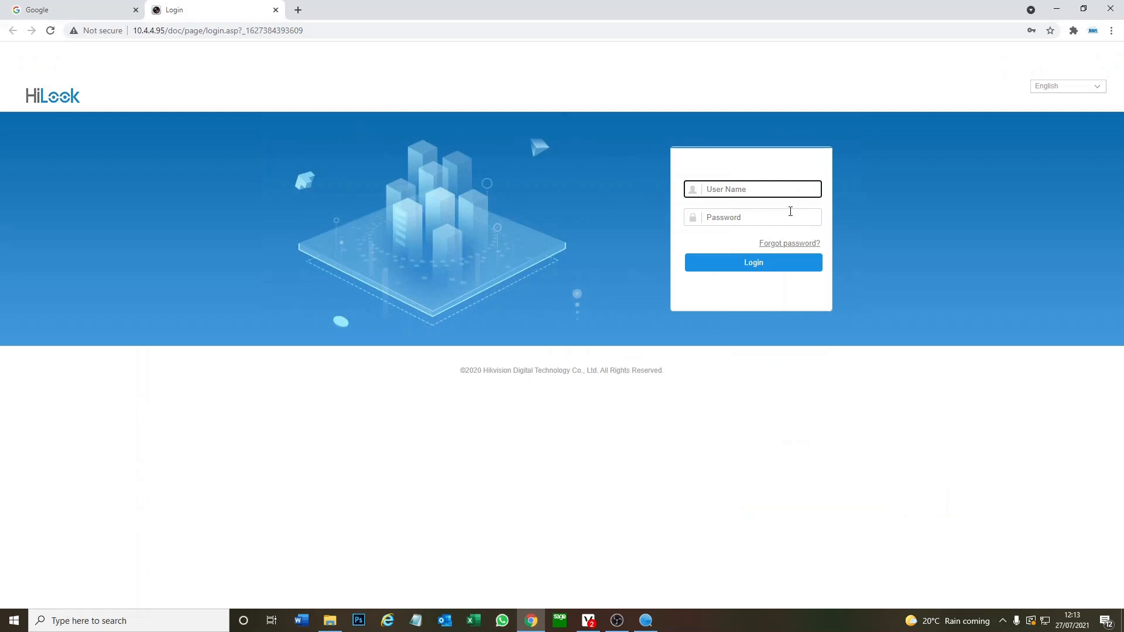
# Log in to the recorder using the saved 'admin' account credentials
pyautogui.write('ad')
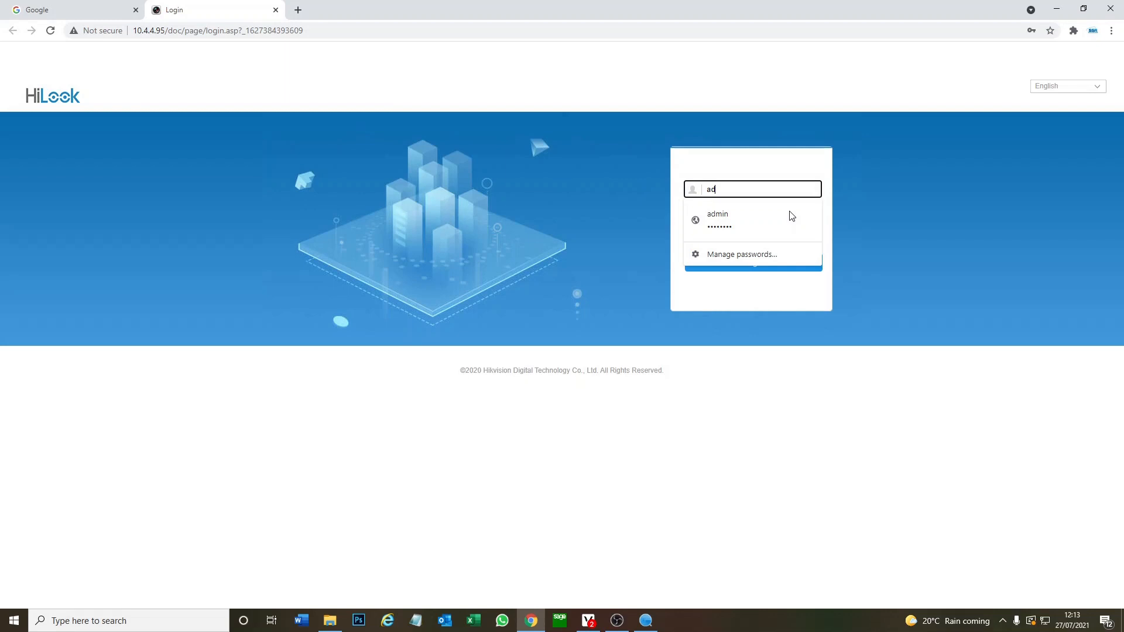
pyautogui.click(716, 218)
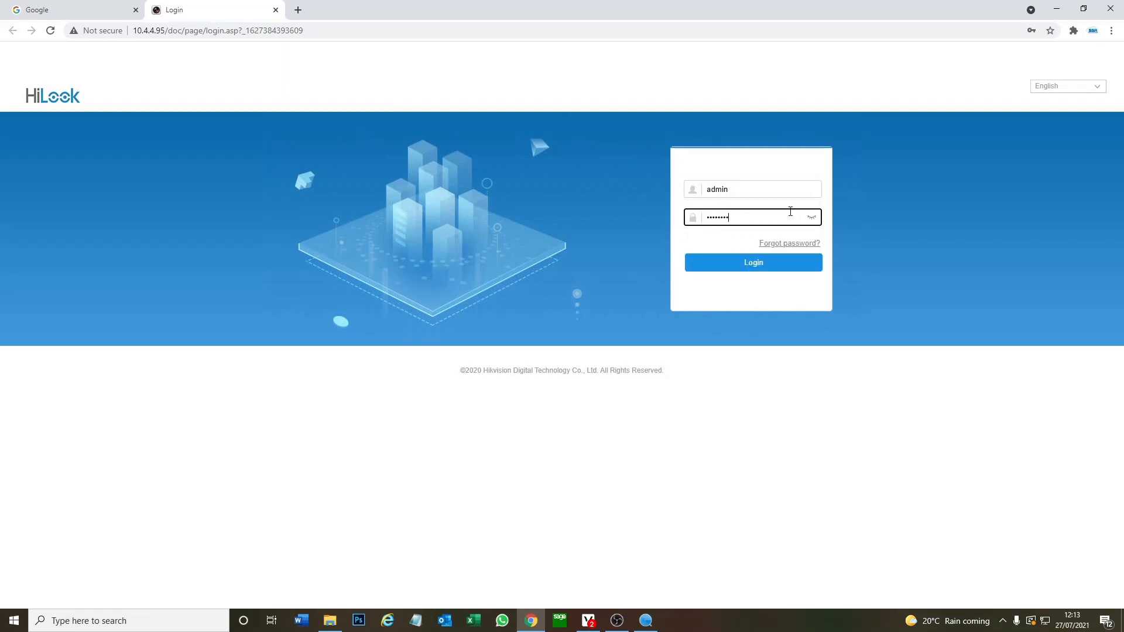
pyautogui.click(752, 262)
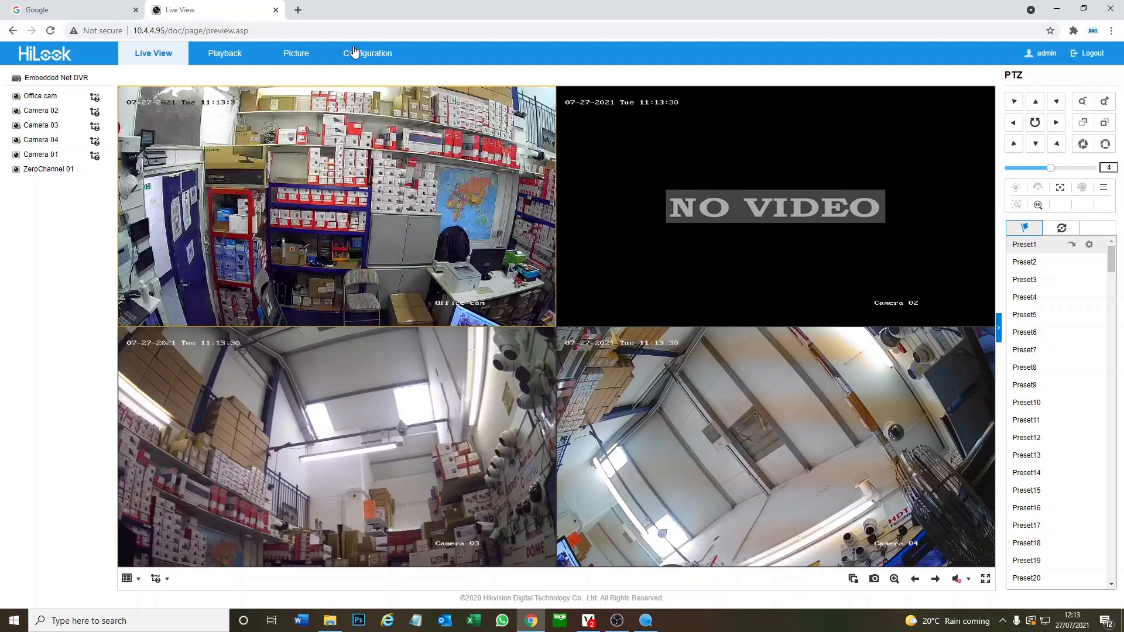
# Switch from live view to the Configuration area
pyautogui.click(367, 54)
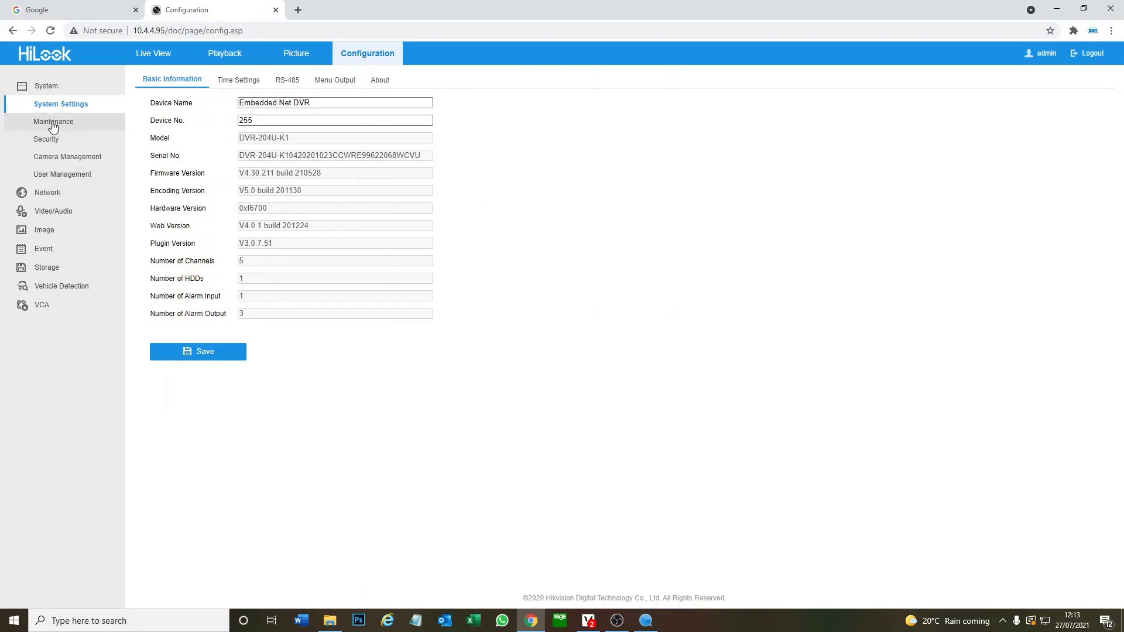
# Open System > Maintenance to show the Upgrade & Maintenance tab
pyautogui.click(53, 121)
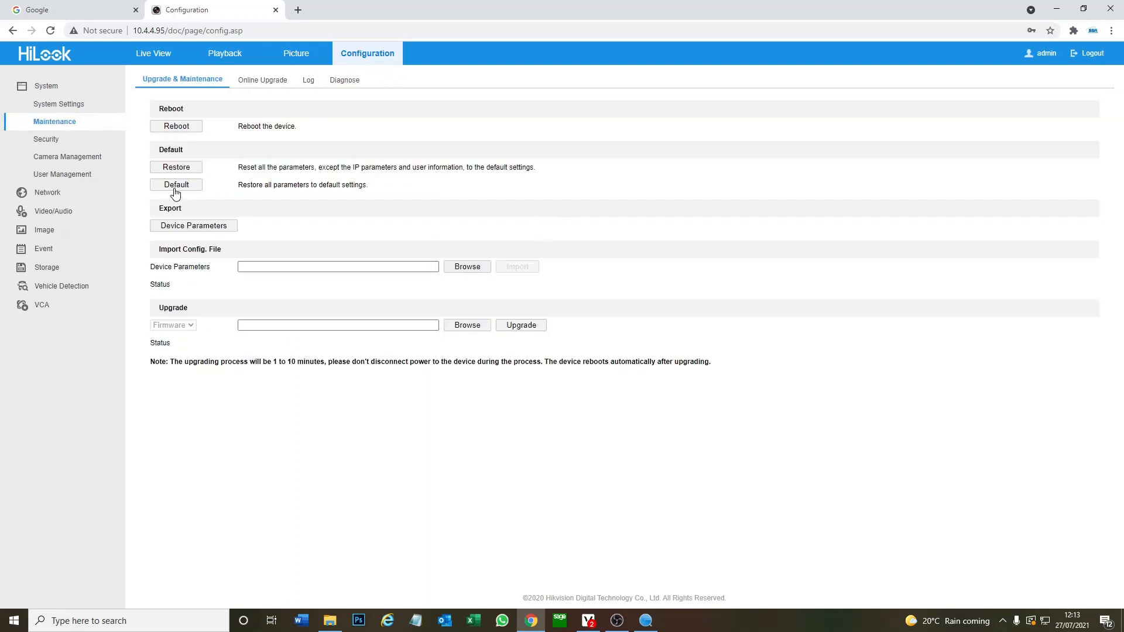
pyautogui.moveTo(204, 131)
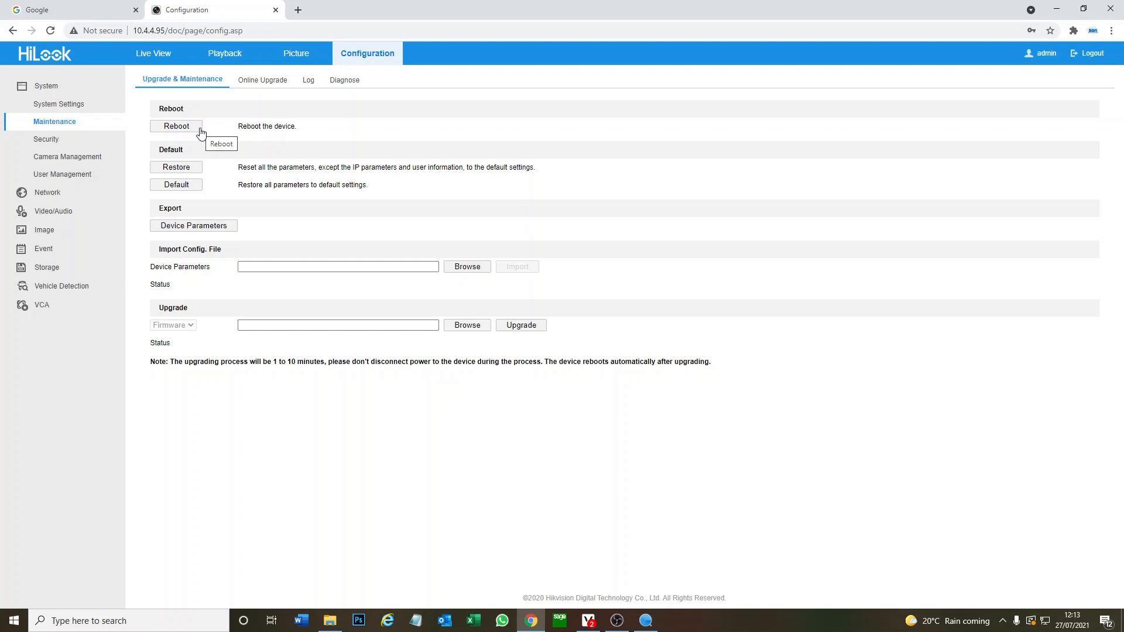
pyautogui.moveTo(242, 166)
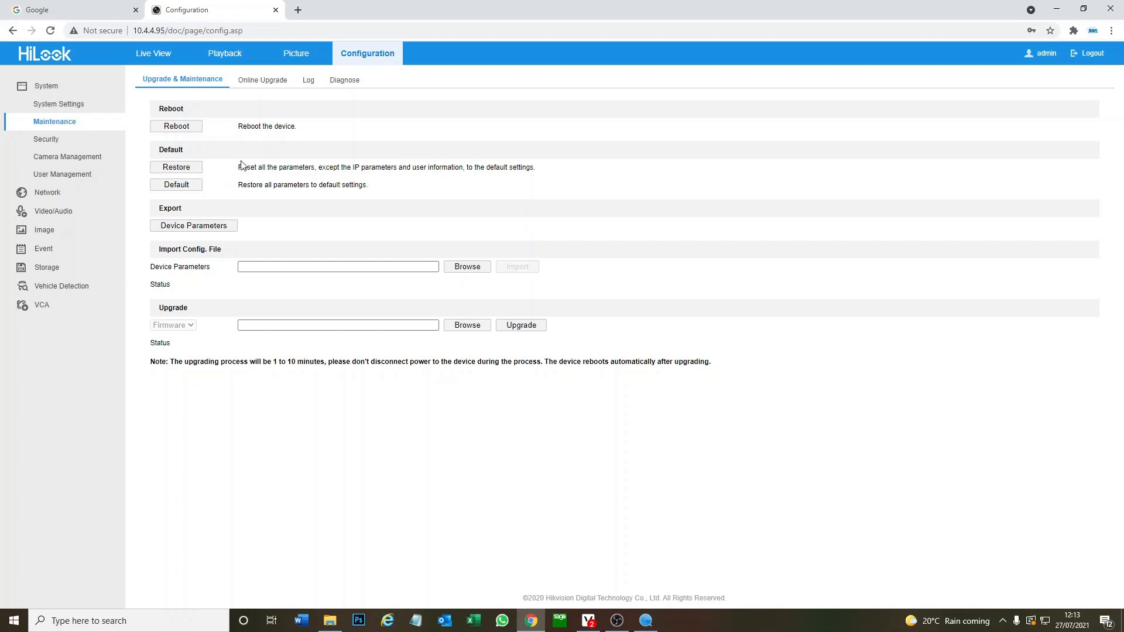
pyautogui.moveTo(271, 166)
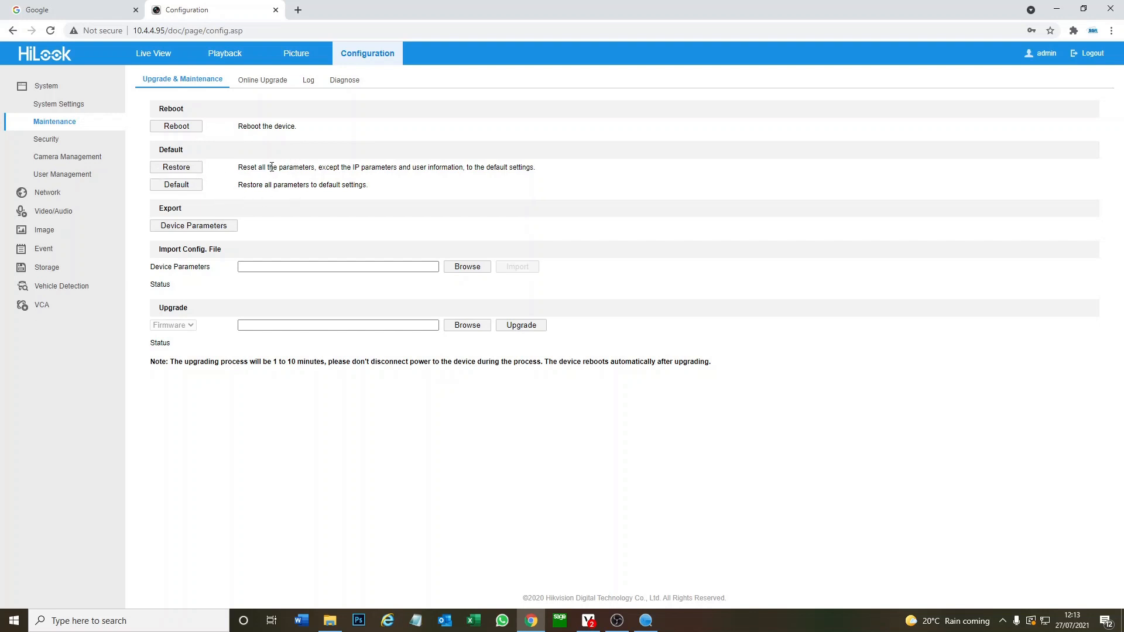
pyautogui.moveTo(319, 160)
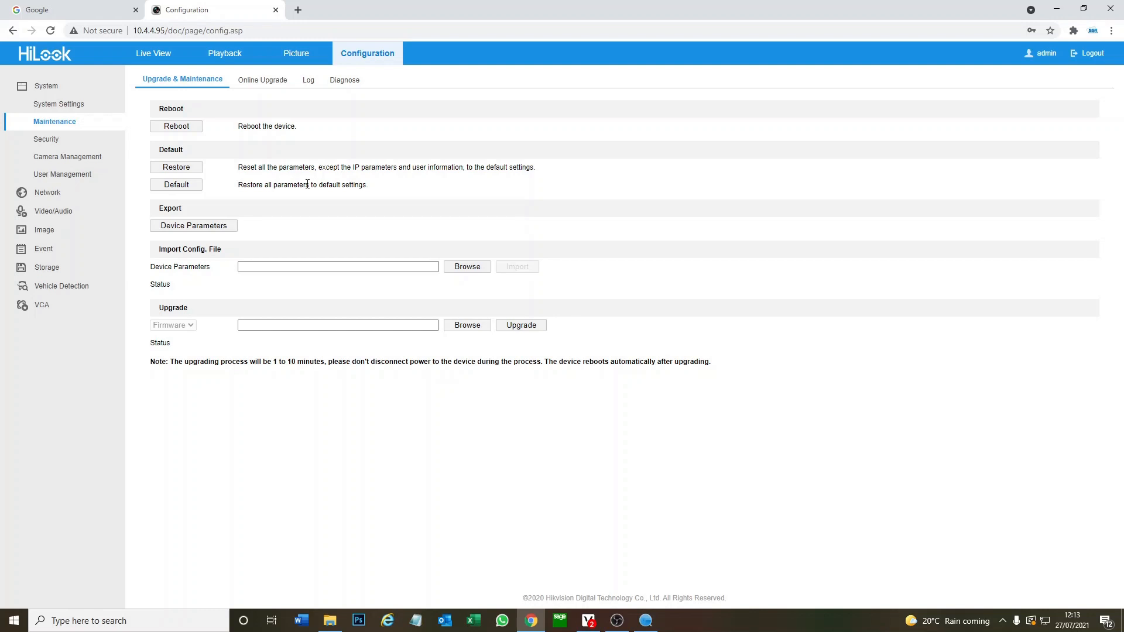
pyautogui.moveTo(237, 204)
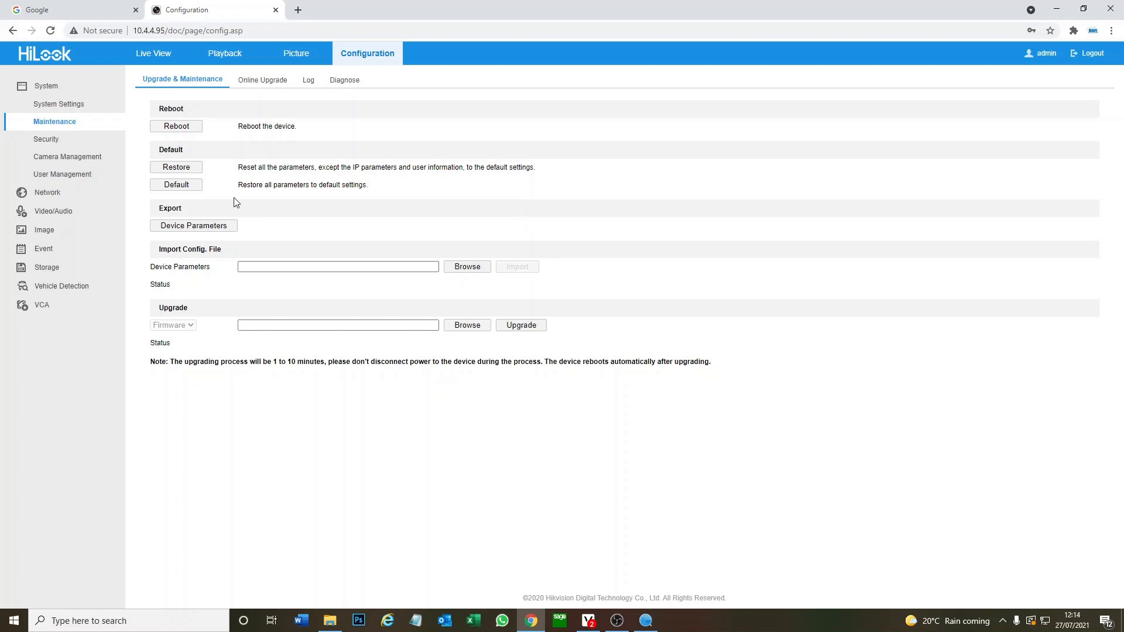
# Run a full Default restore and confirm the automatic reboot in the Note dialog
pyautogui.click(175, 184)
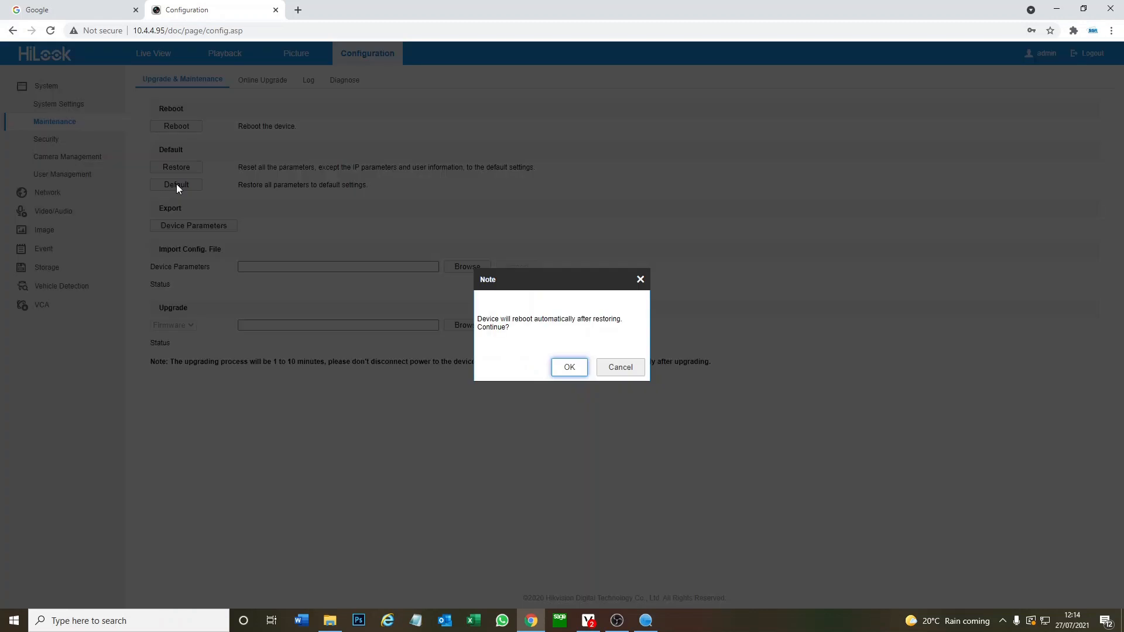
pyautogui.click(569, 368)
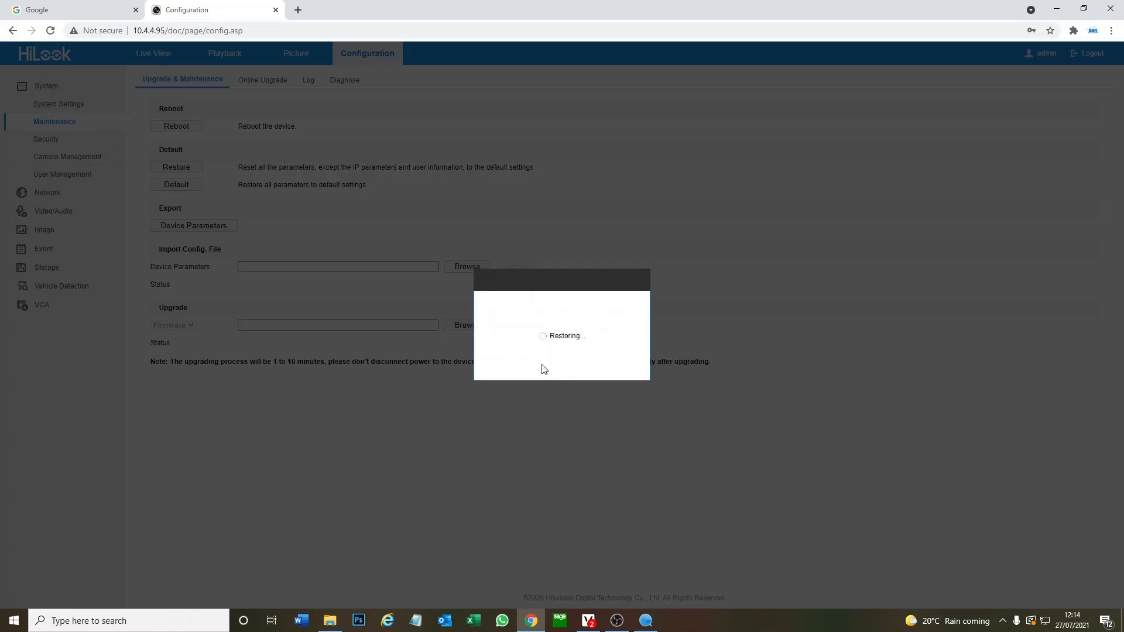
pyautogui.moveTo(541, 367)
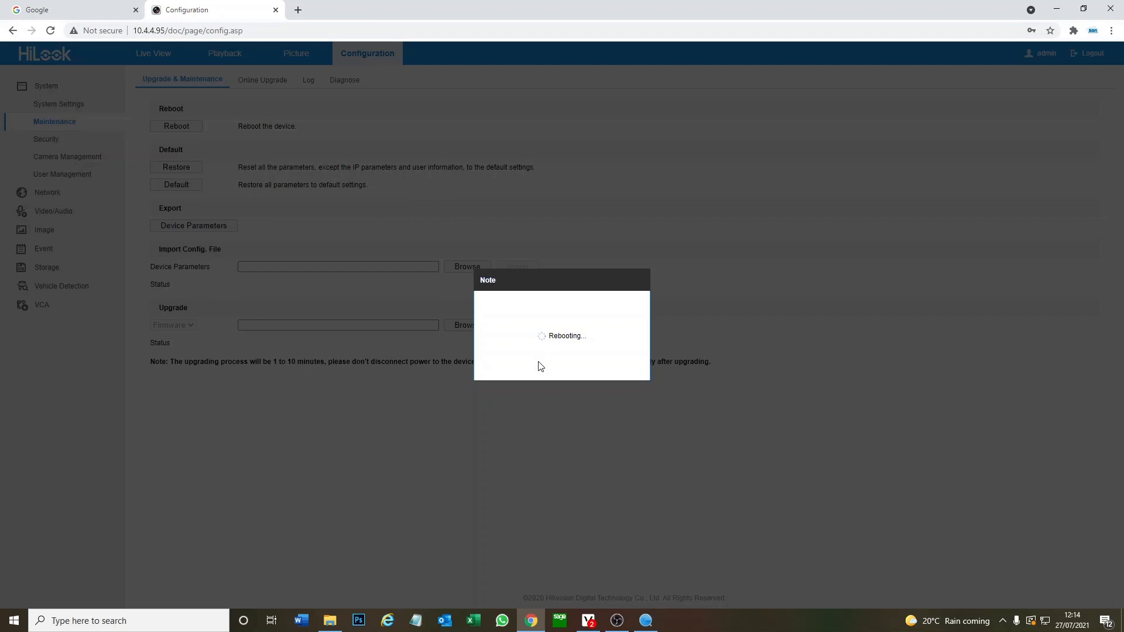
pyautogui.moveTo(608, 419)
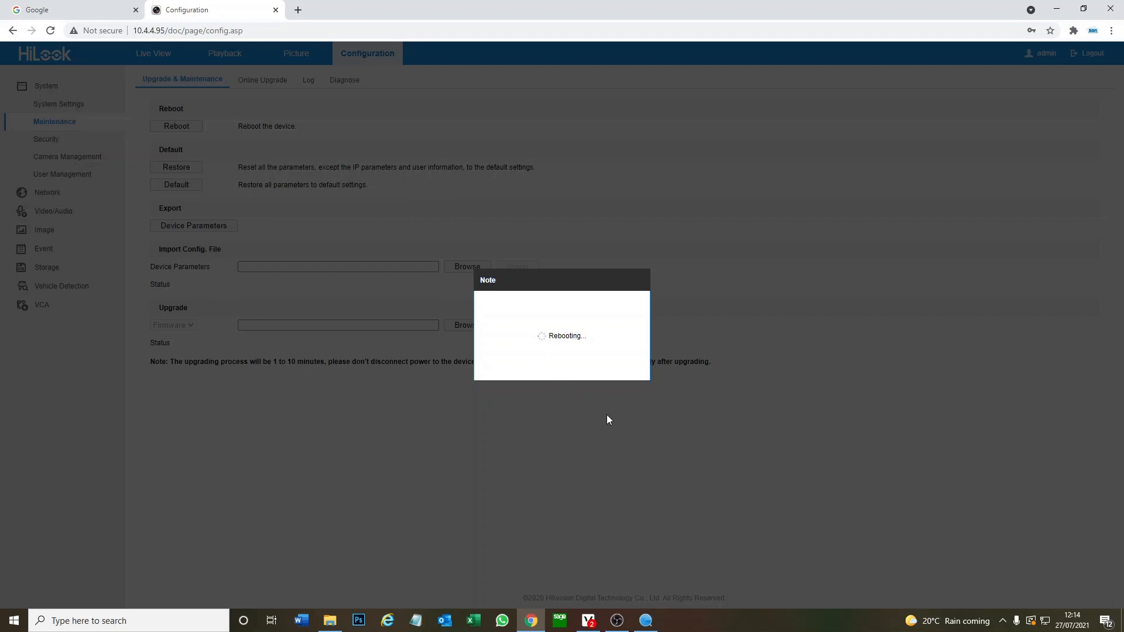